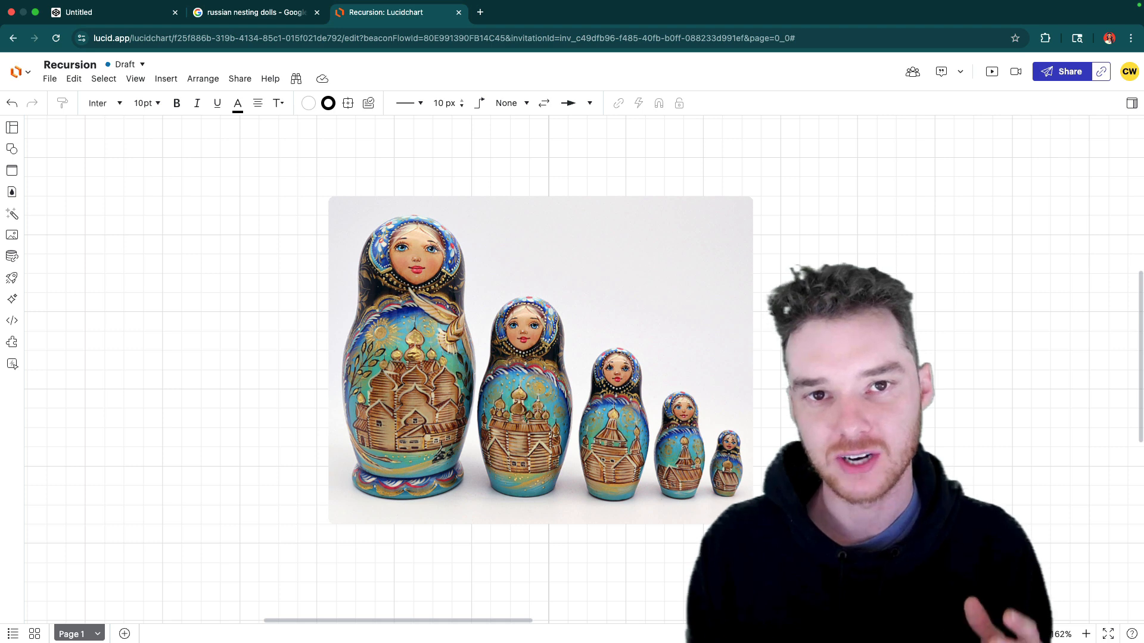
Bring the Countdown slide's recursive countdown code block into focus on the canvas.
click(504, 405)
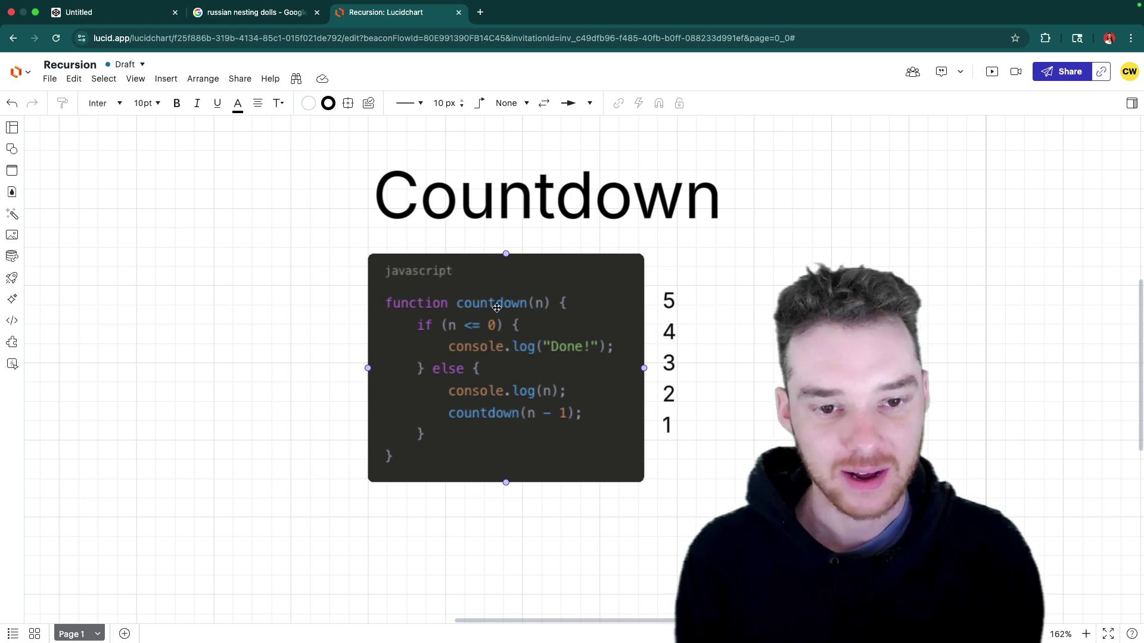
mouse_move(484, 345)
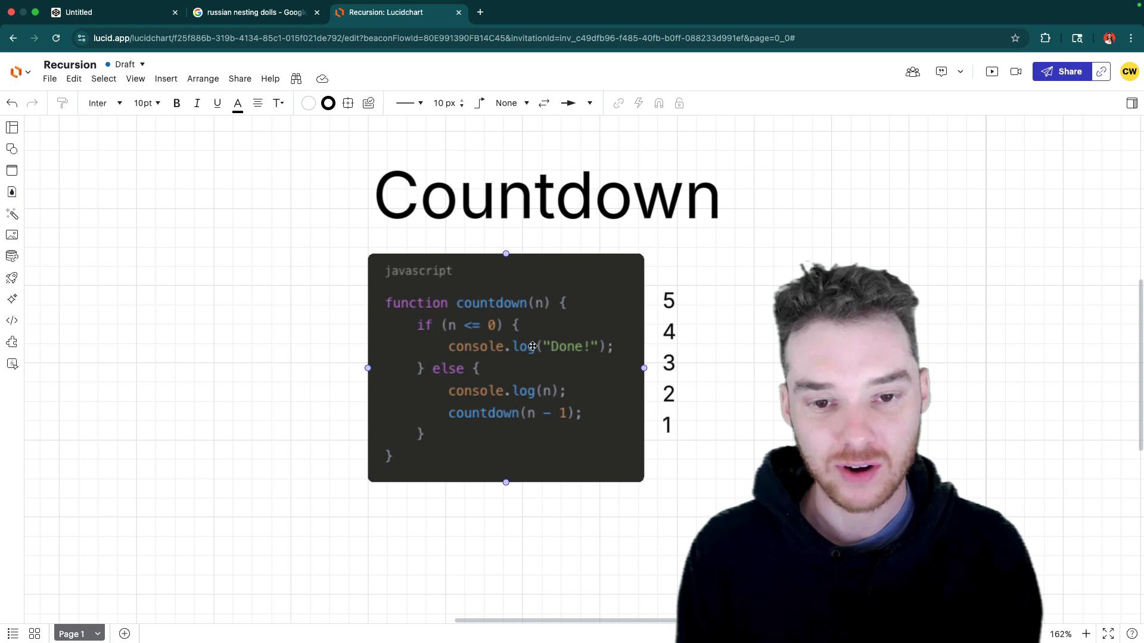
mouse_move(562, 417)
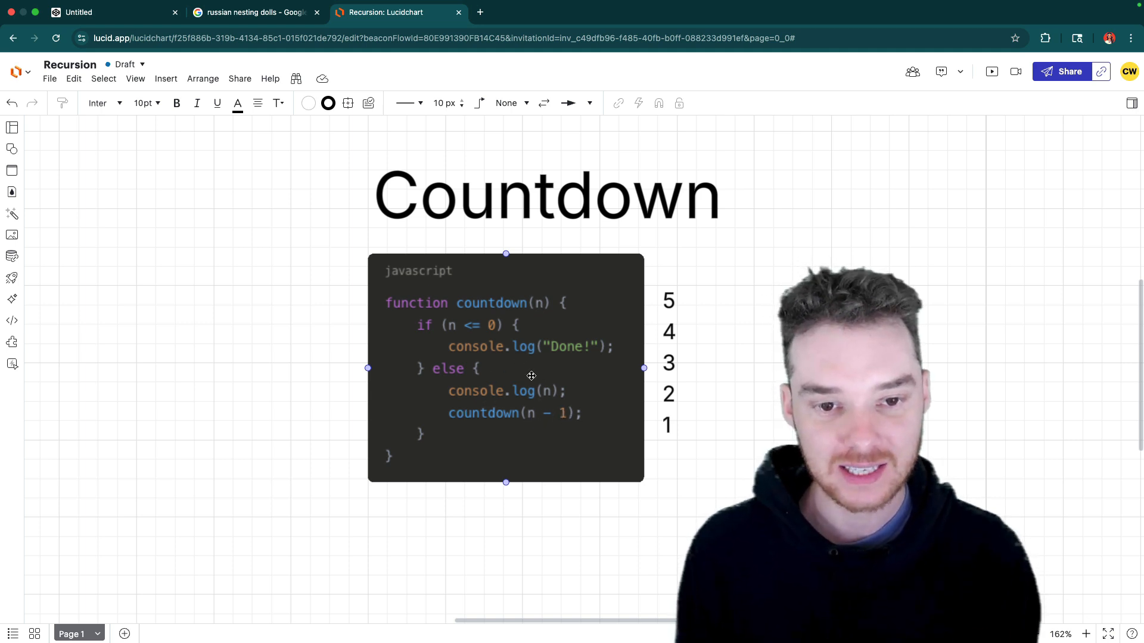
mouse_move(496, 423)
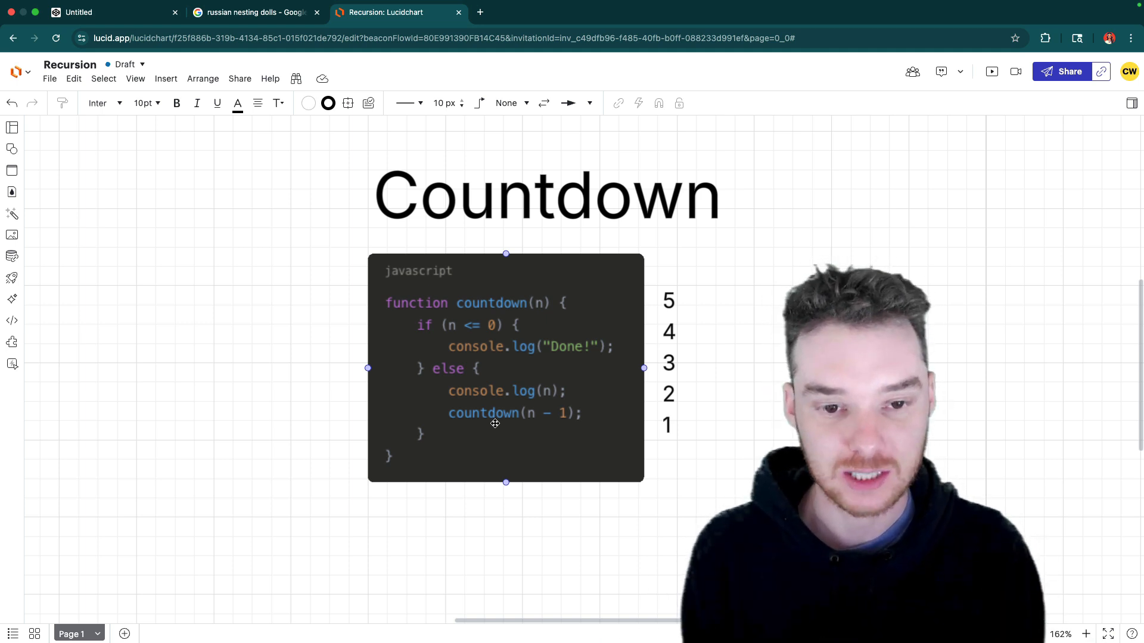
mouse_move(403, 346)
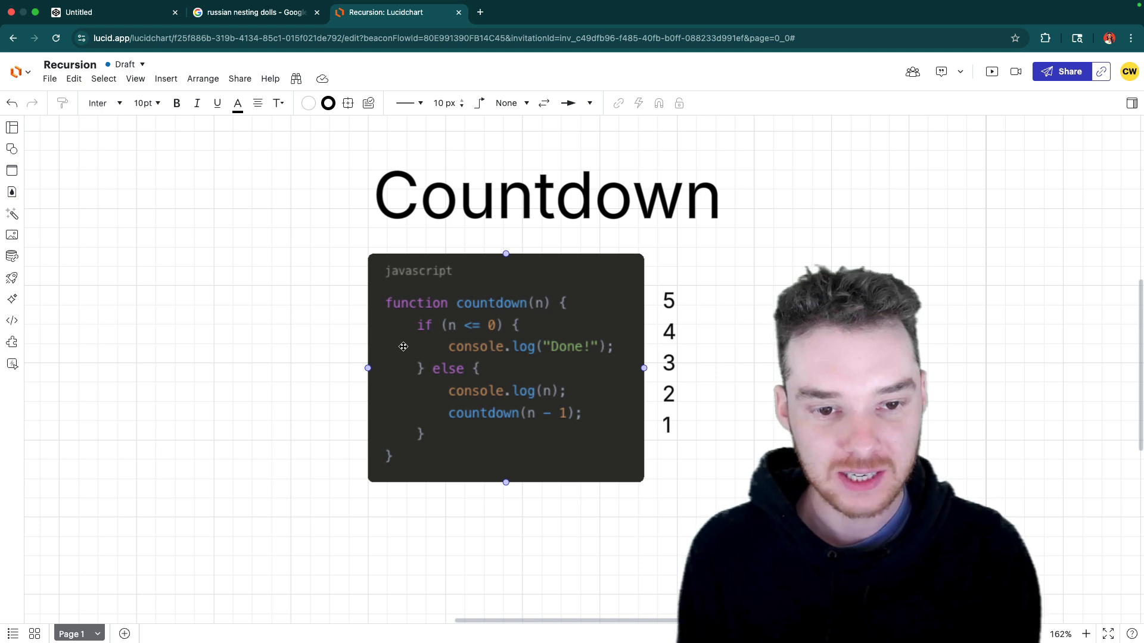
mouse_move(409, 333)
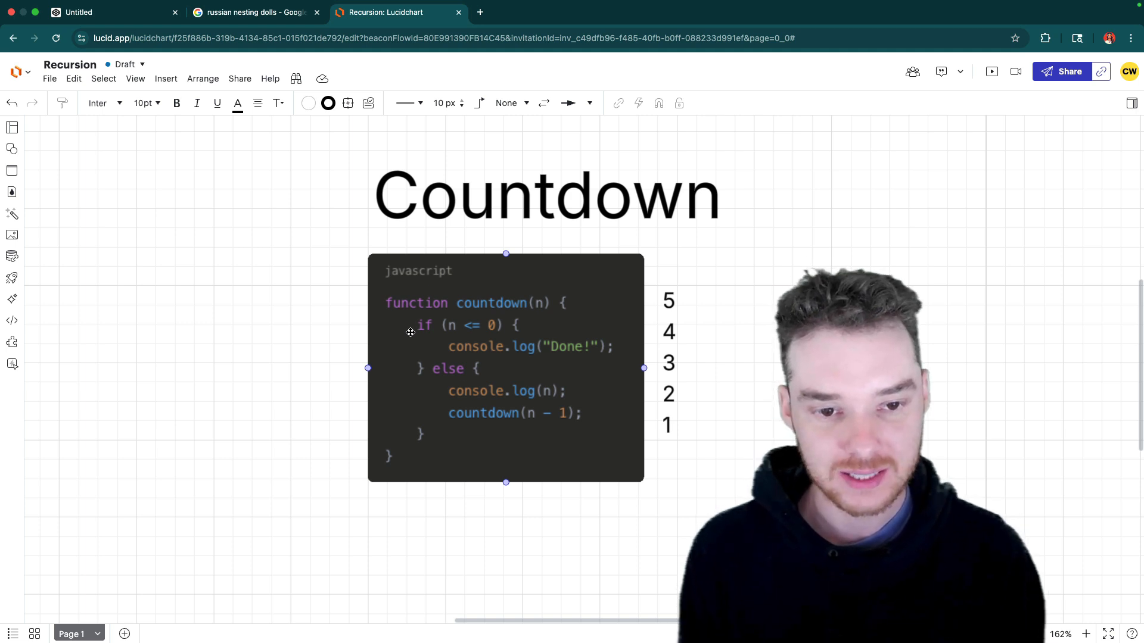
mouse_move(460, 345)
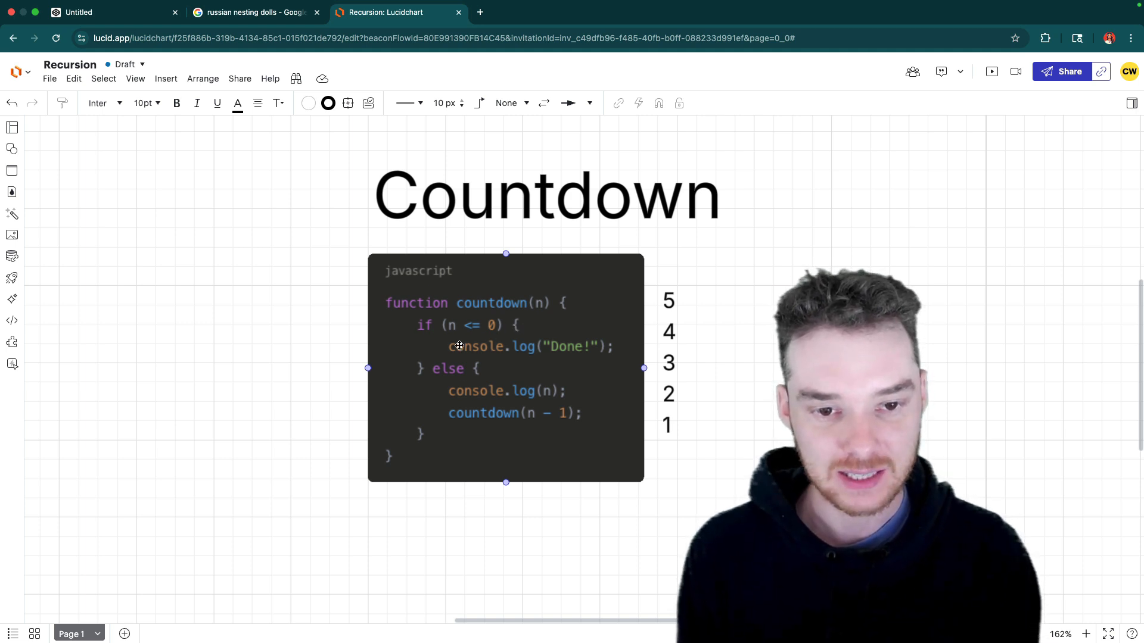
mouse_move(485, 338)
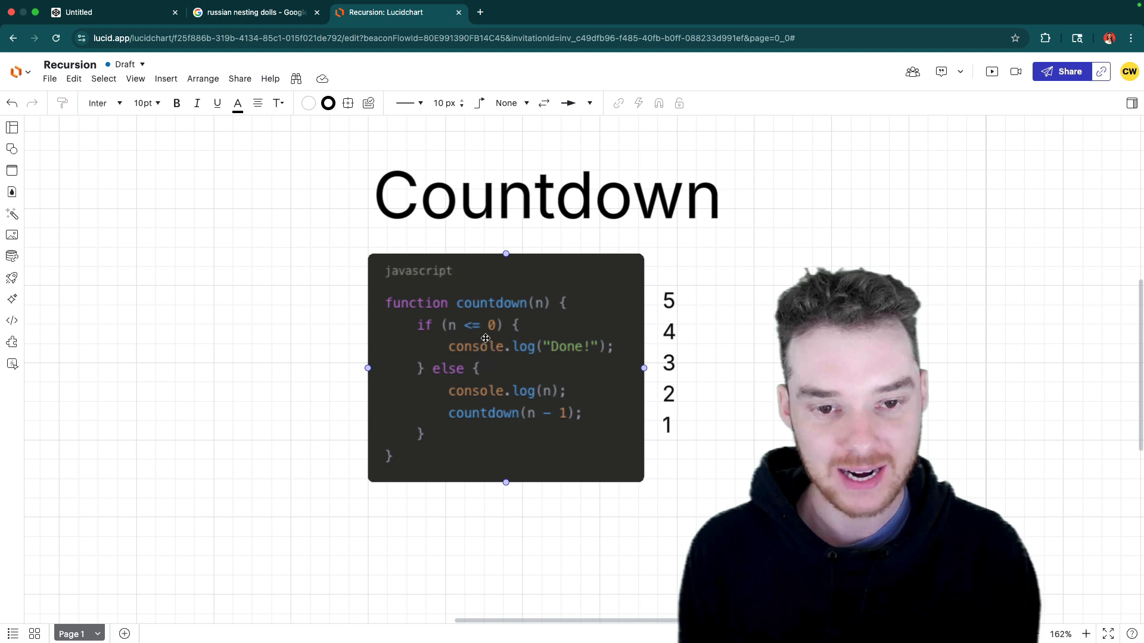
mouse_move(462, 348)
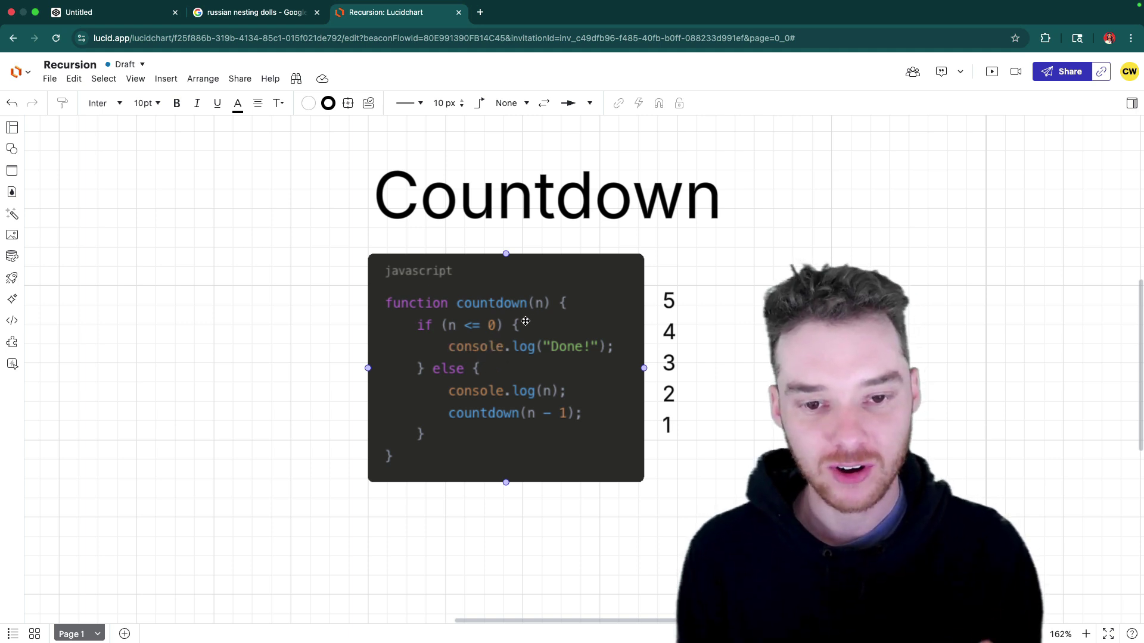
mouse_move(529, 351)
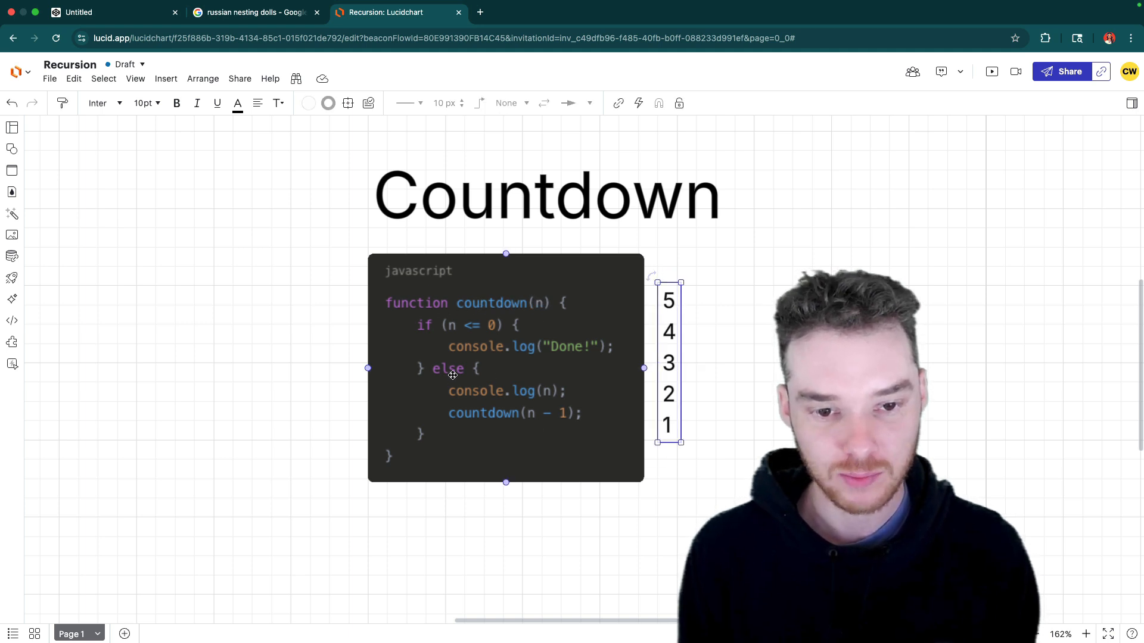
mouse_move(578, 422)
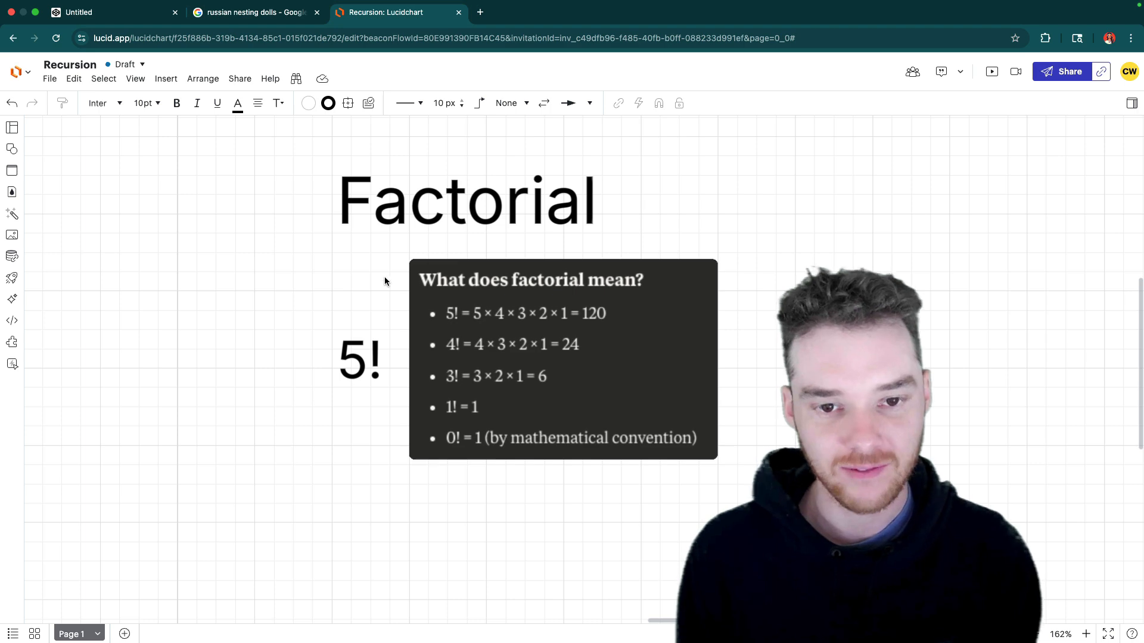
Highlight the factorial definitions box beside 5! while explaining what factorial means.
click(359, 360)
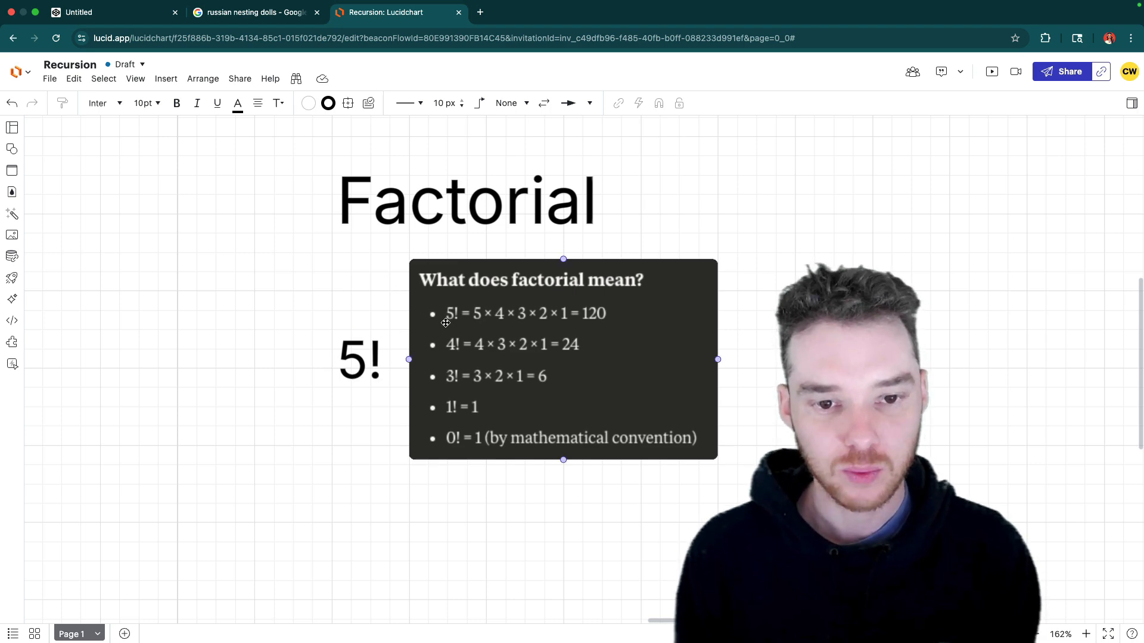
mouse_move(481, 324)
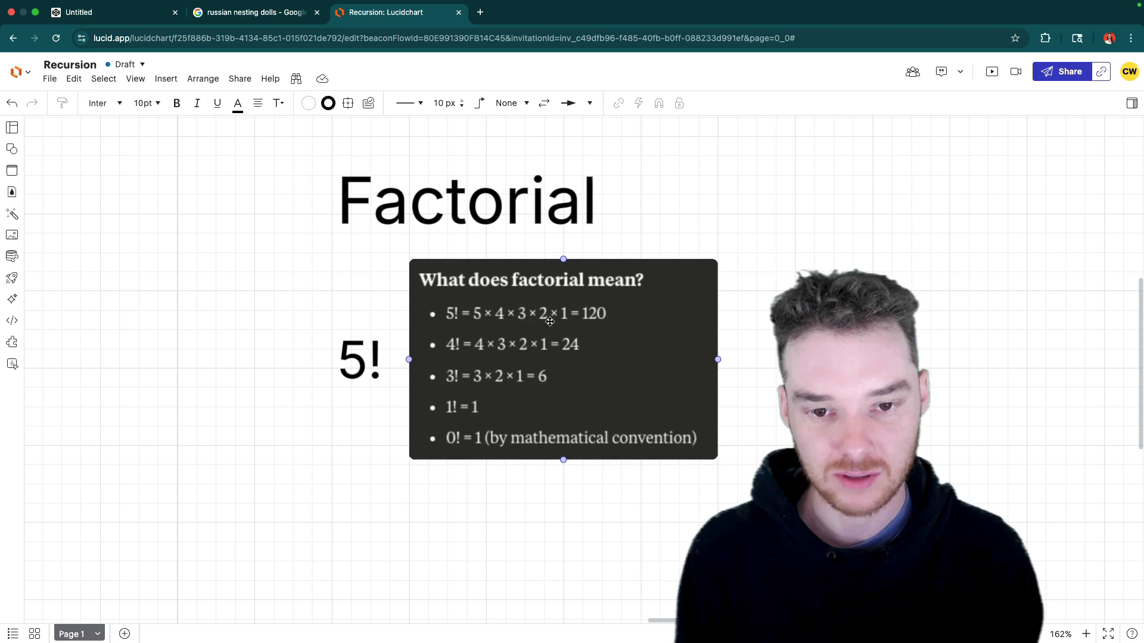
mouse_move(668, 328)
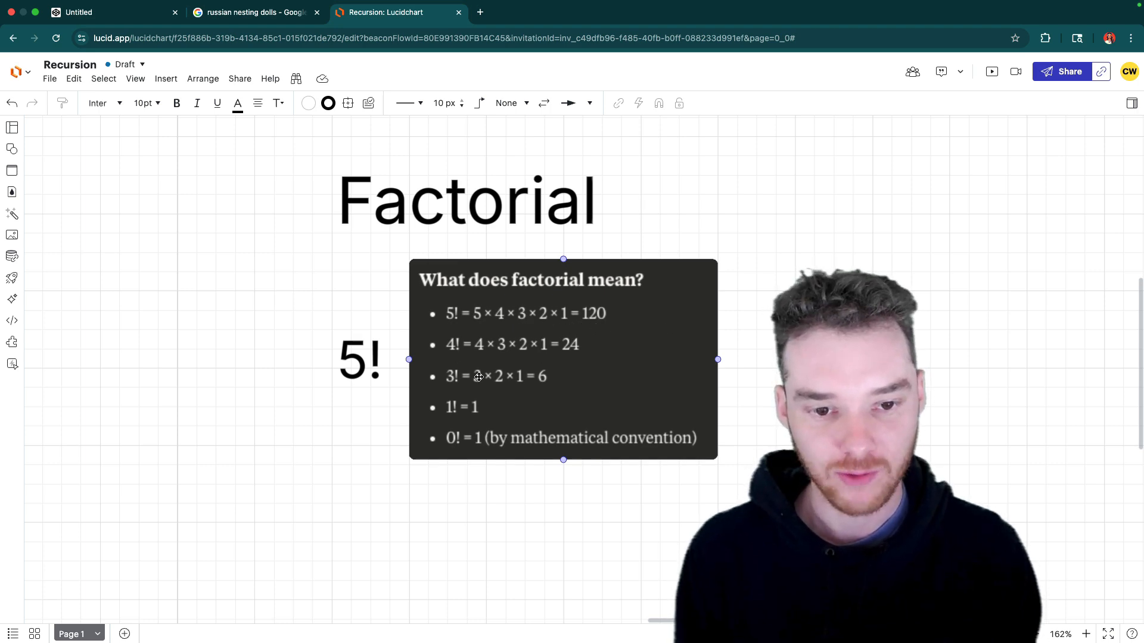
mouse_move(498, 405)
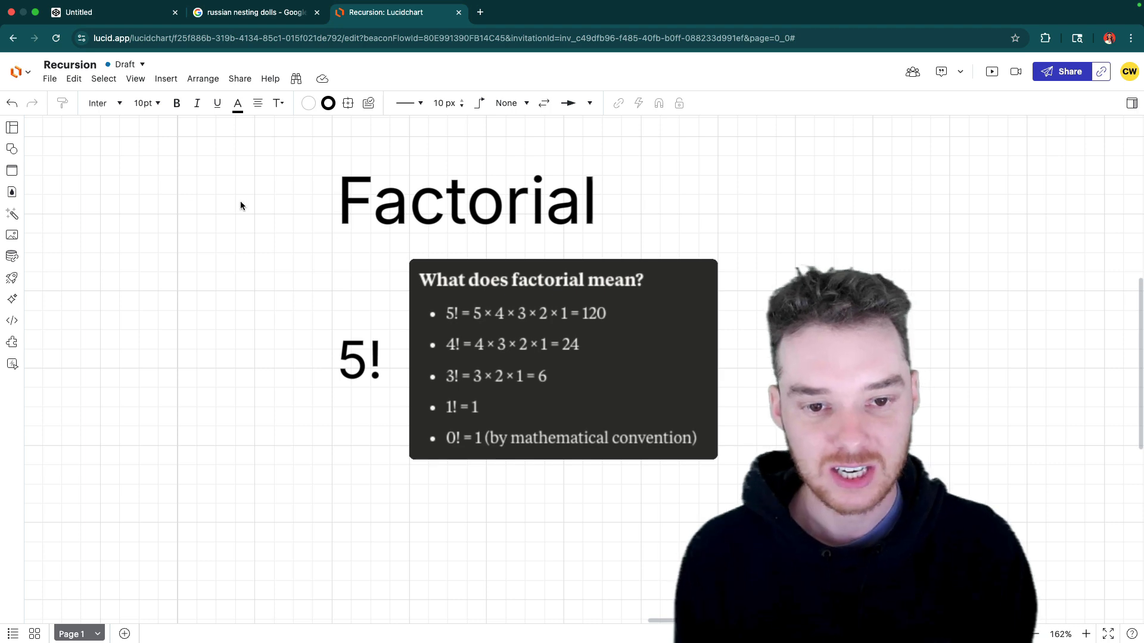
click(486, 319)
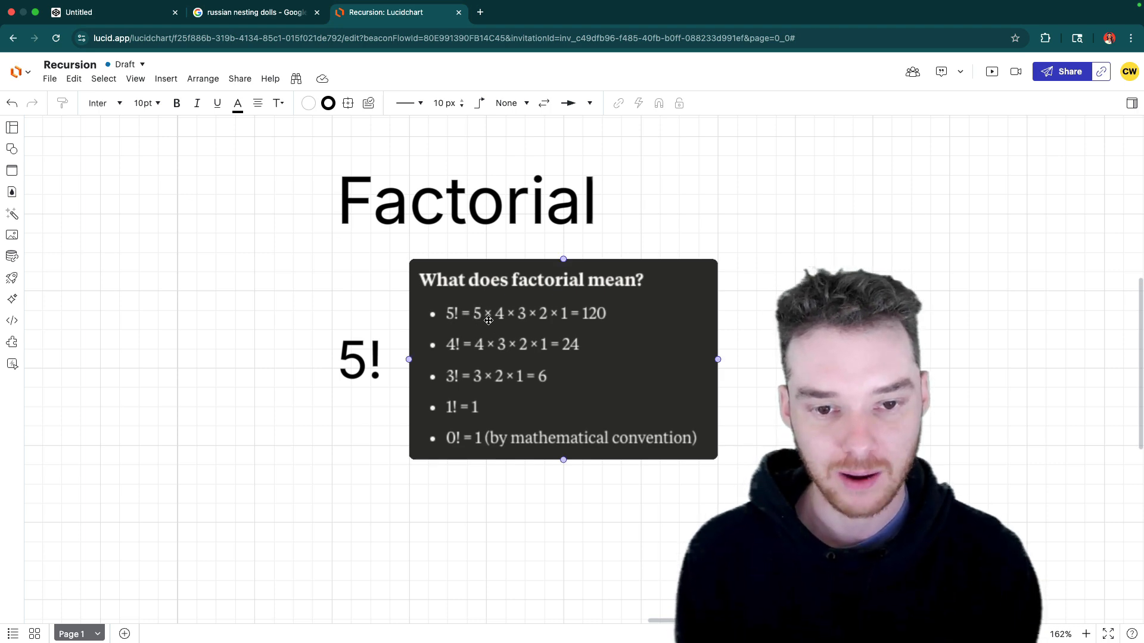
click(189, 424)
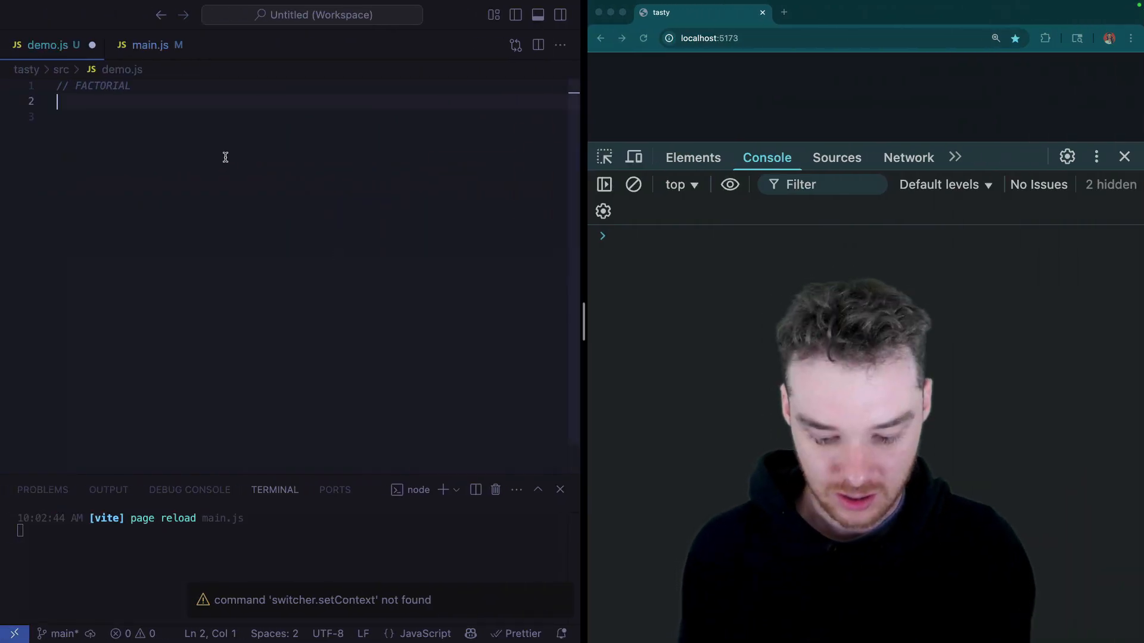
In demo.js, define const factorial = (n) => { } with an if (n <= 1) check inside.
text(const)
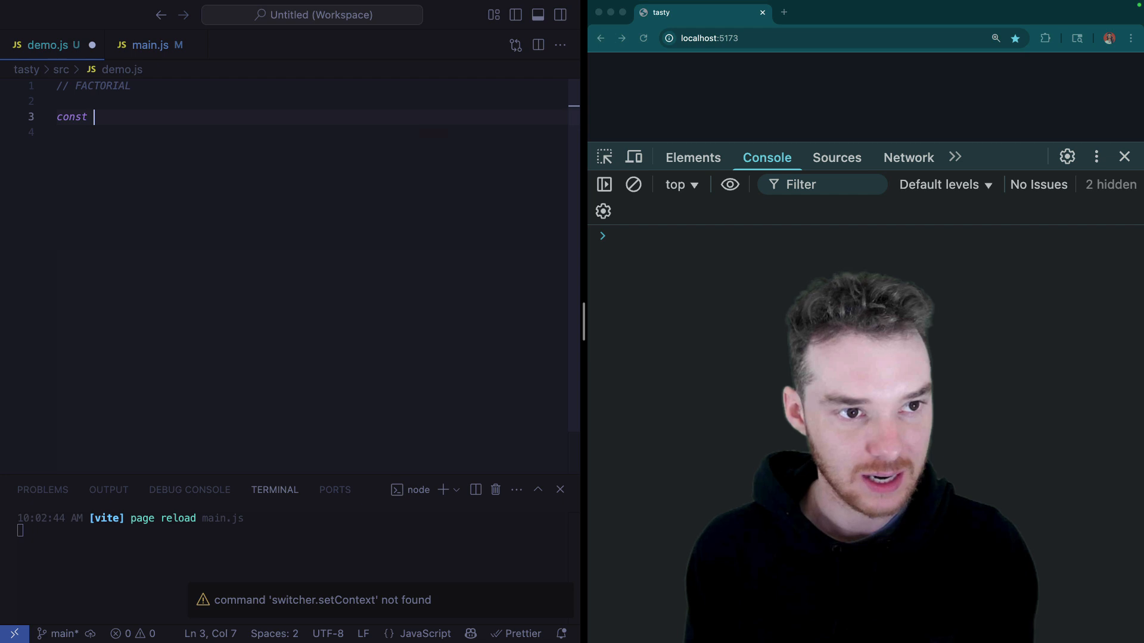
text(factorial = () => {)
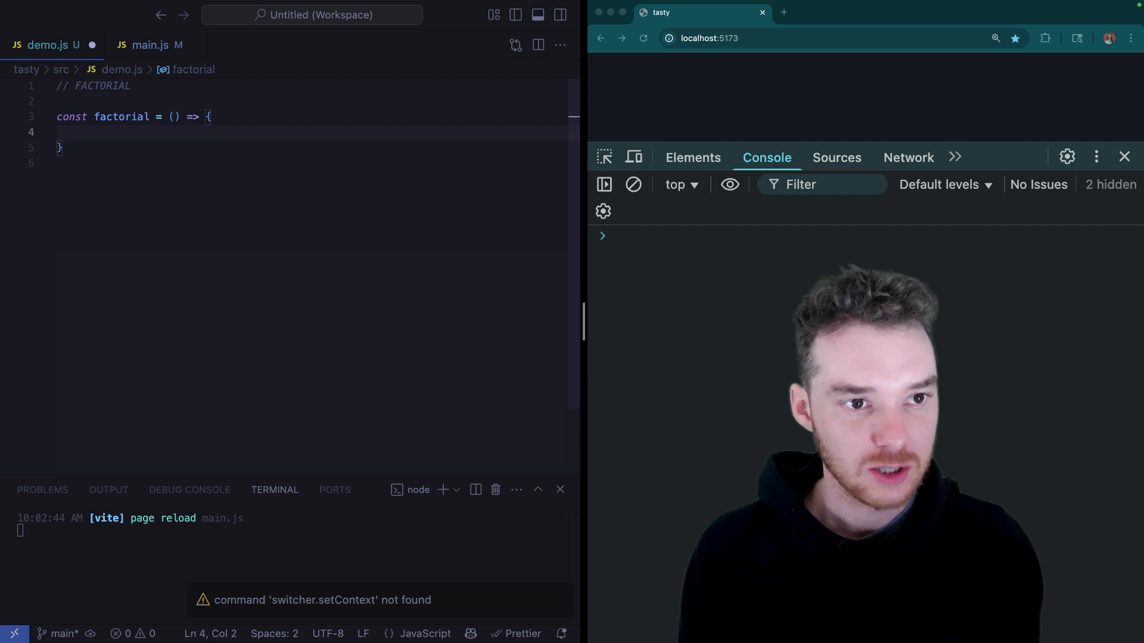
text(n)
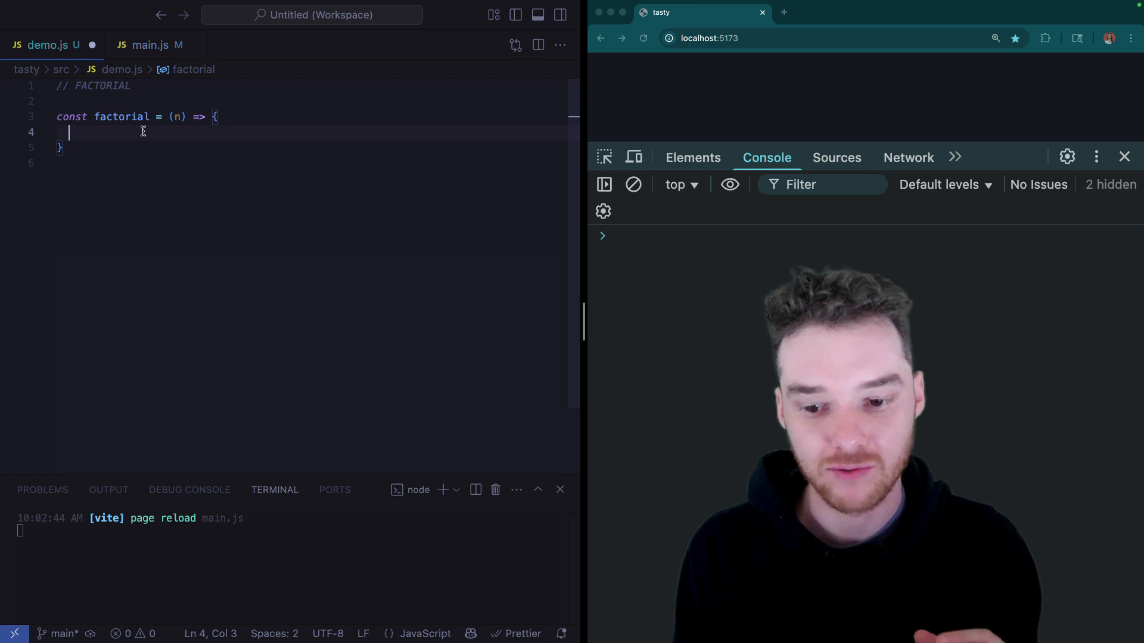
text(if(n M)
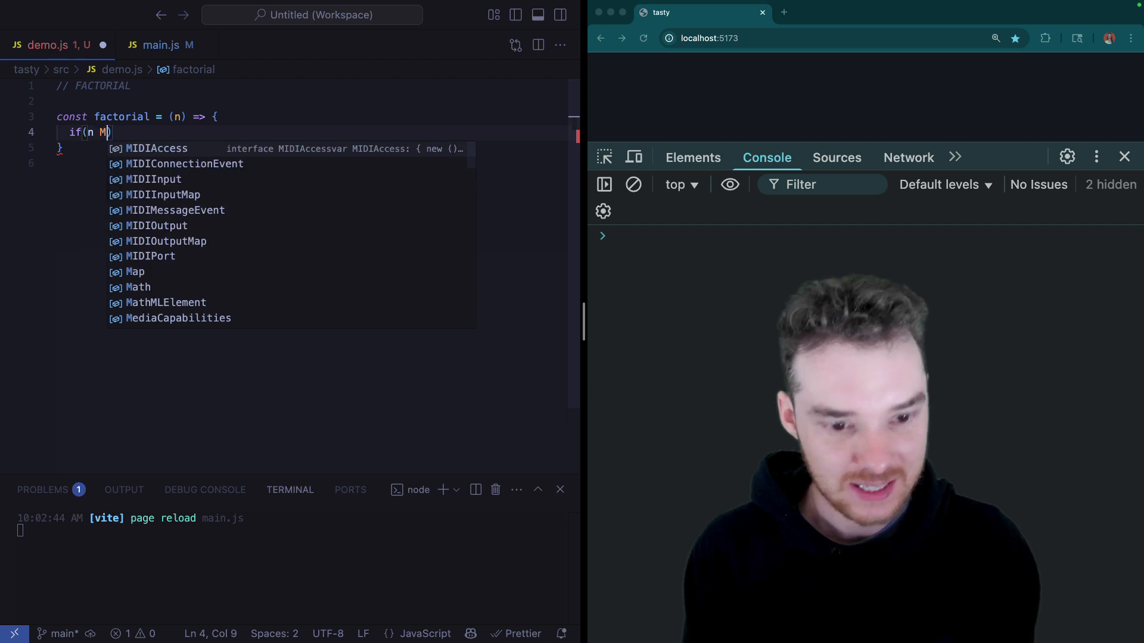
text(<= 1)
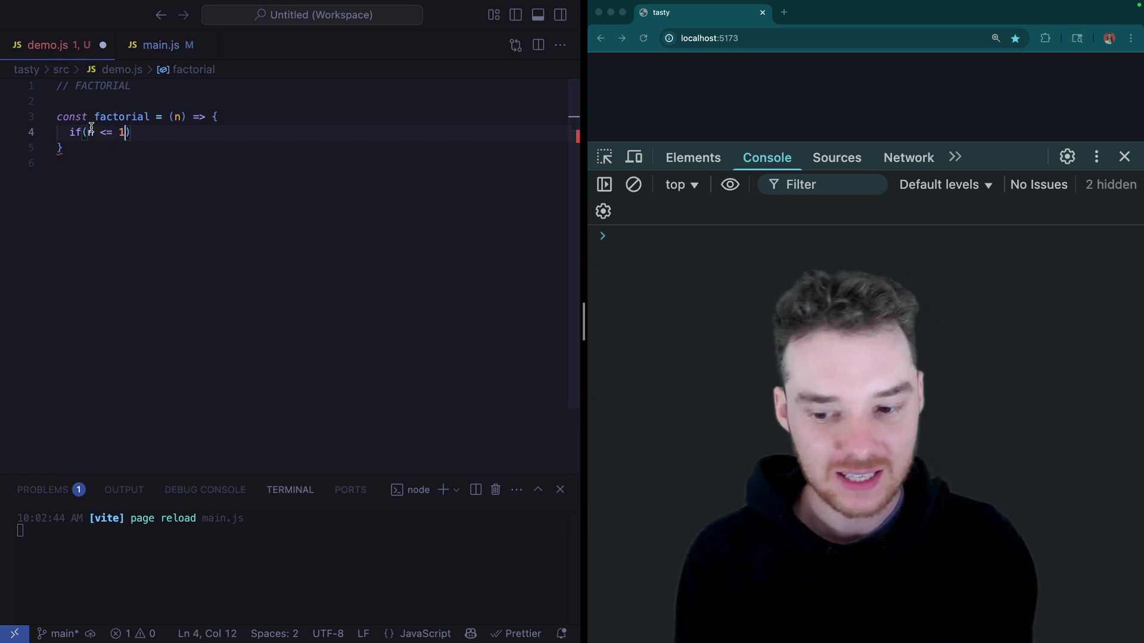
mouse_move(340, 208)
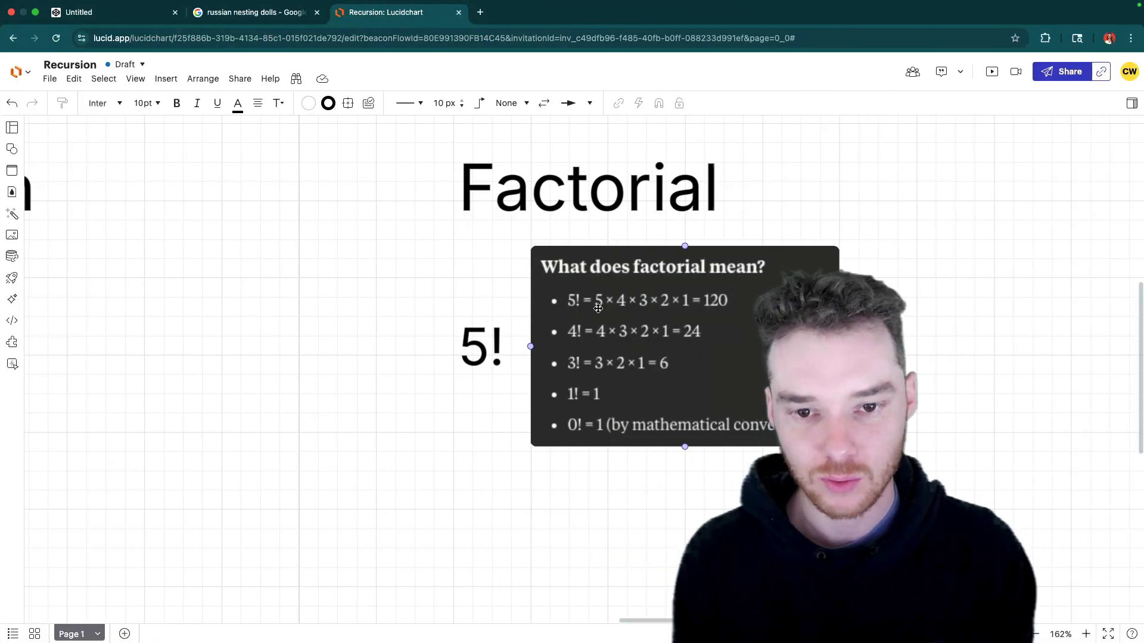
mouse_move(644, 310)
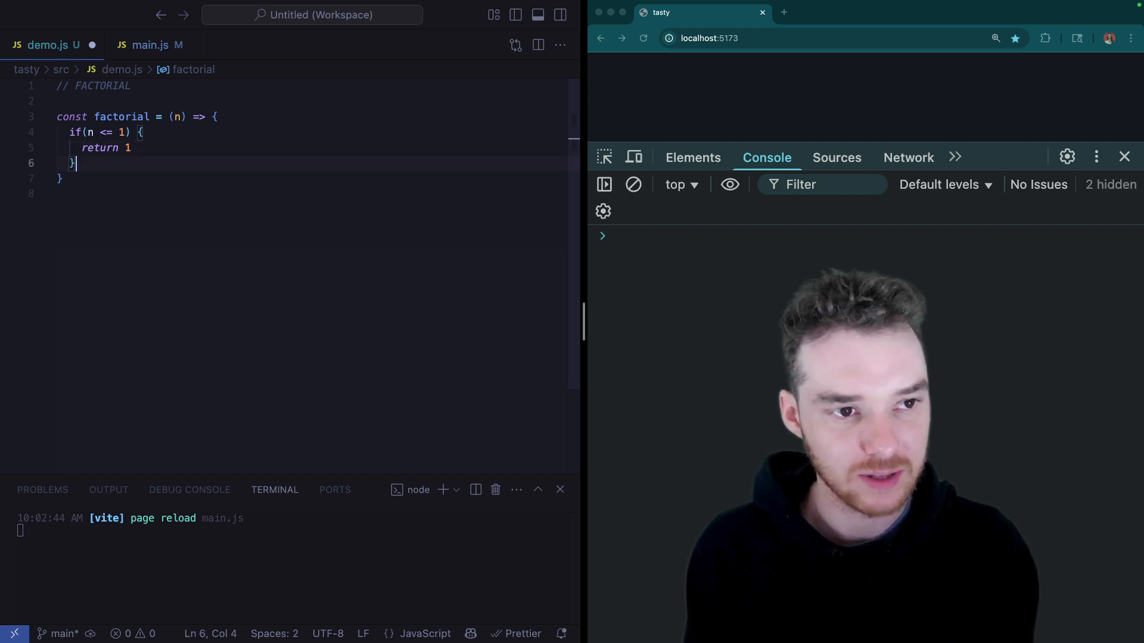
Add the else branch returning n * factorial(n-1).
text(else {P)
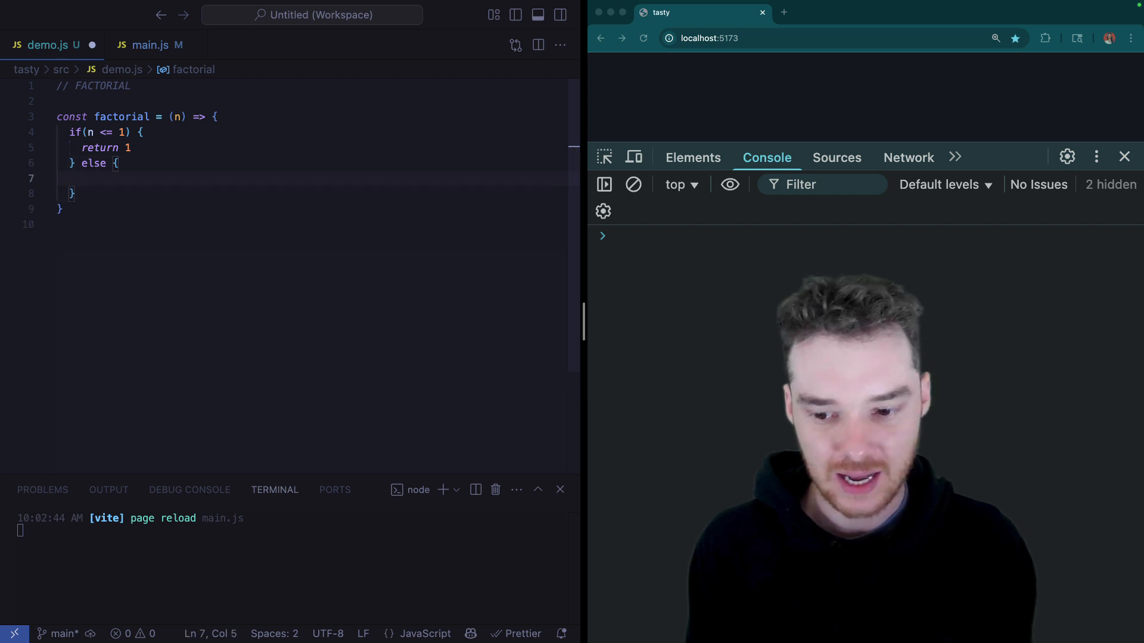
text(return n)
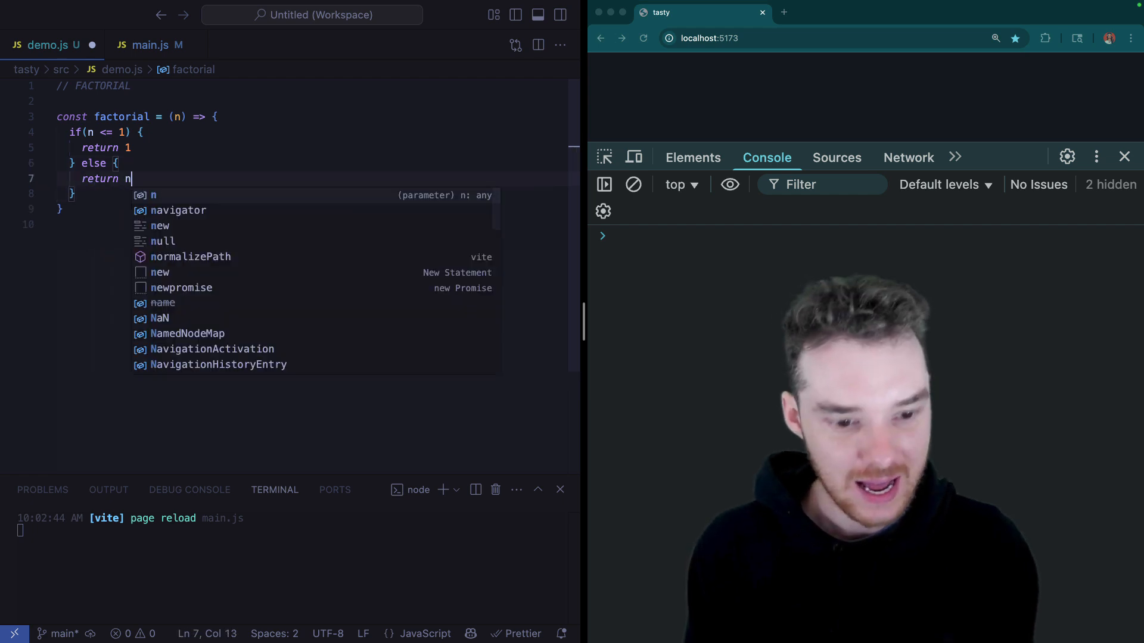
text(* factoria)
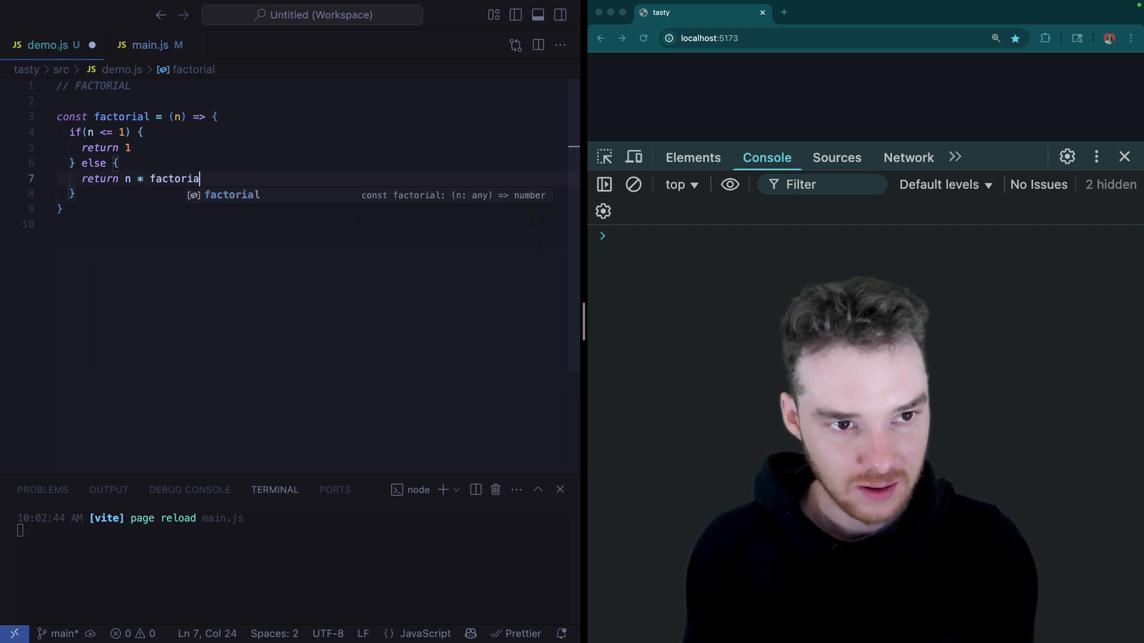
text(l(n)
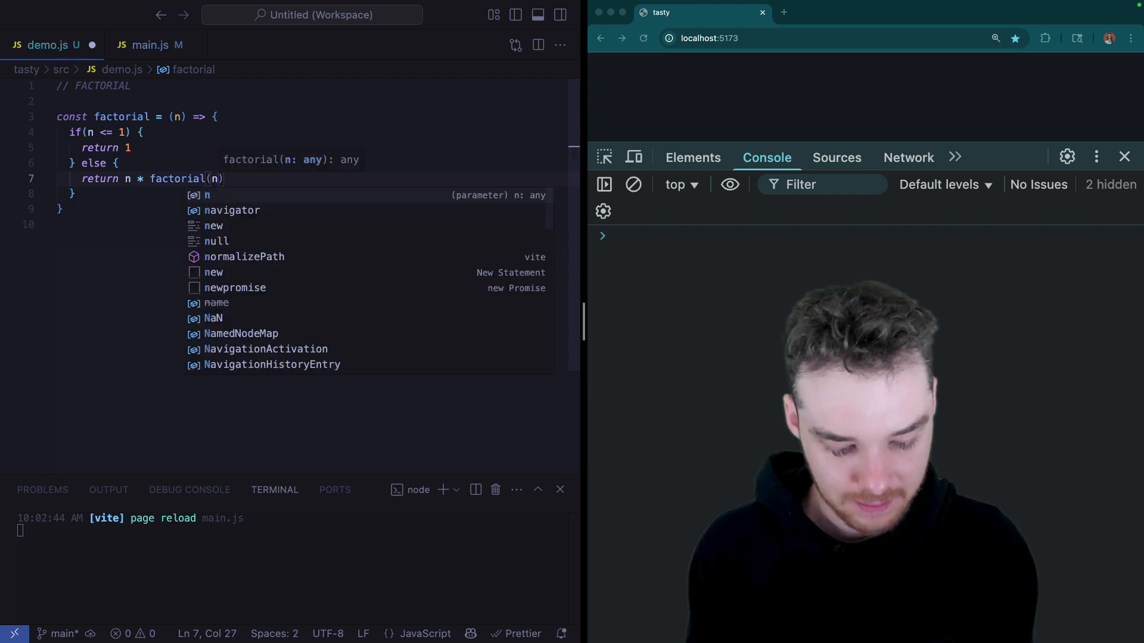
text(-1)
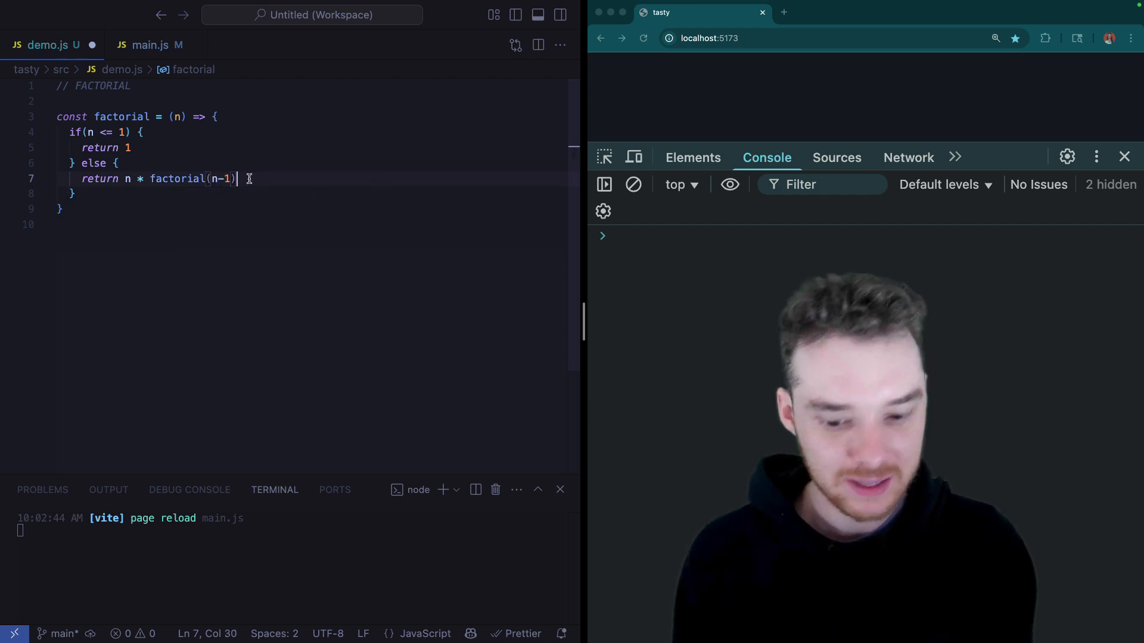
Below it, sketch a scratch line expanding 5 * 4 * 3.
key(Enter)
text(//)
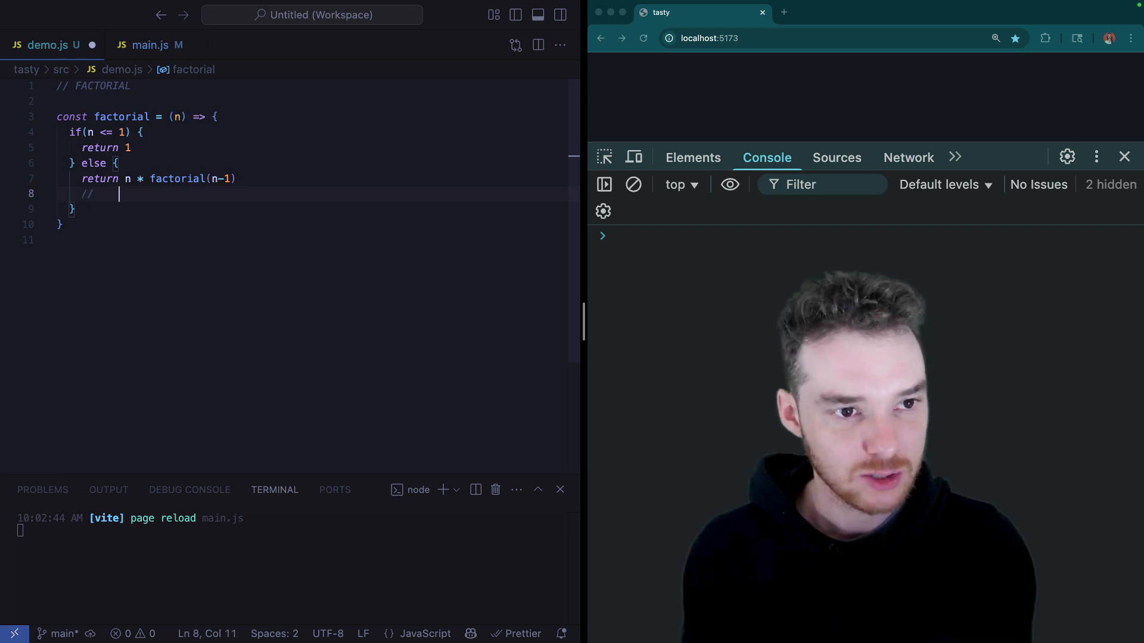
text(5 *)
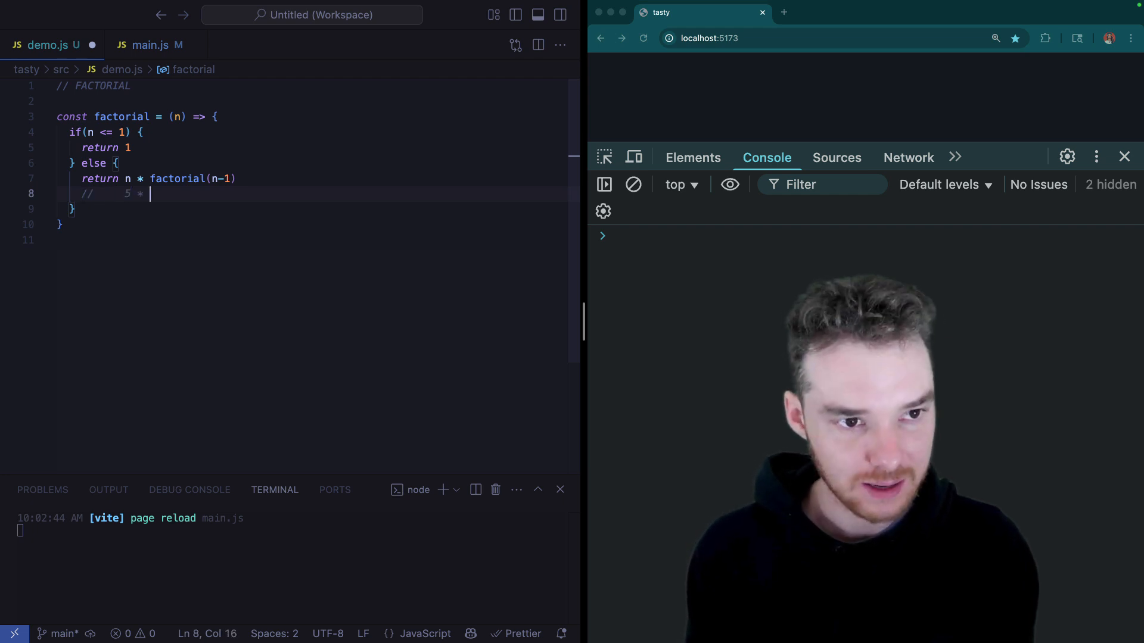
text(4)
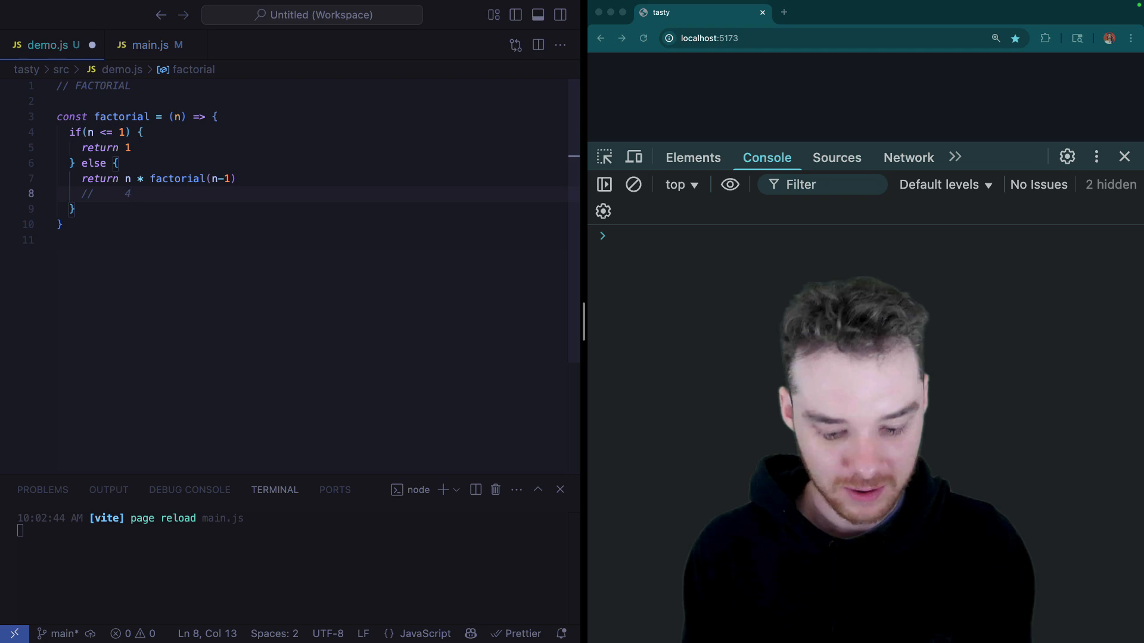
text(* 3)
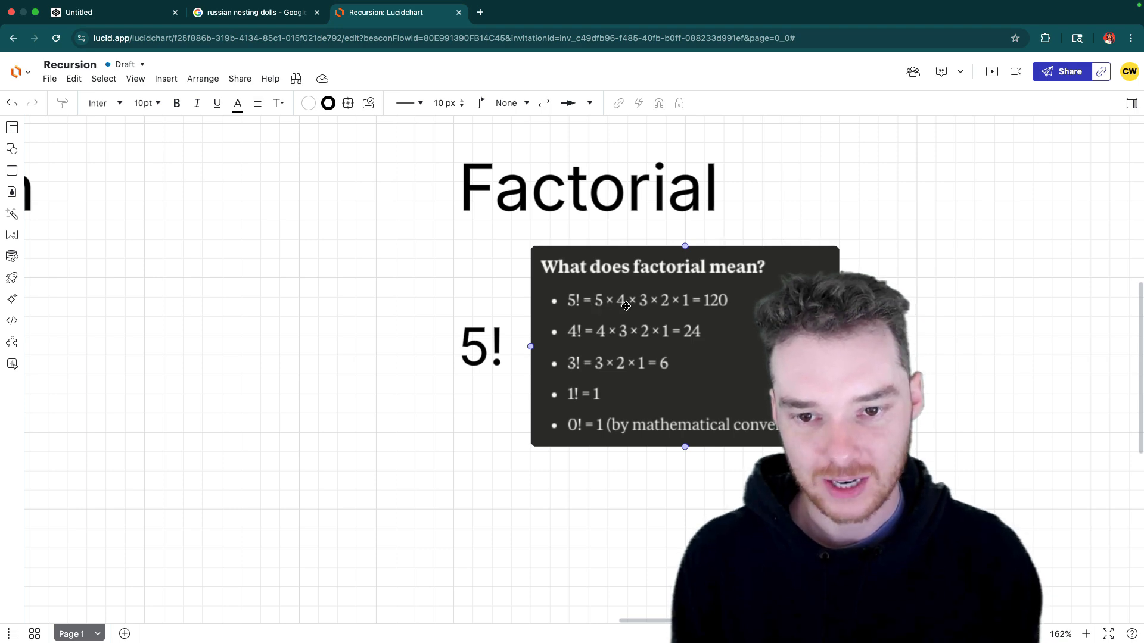
mouse_move(688, 341)
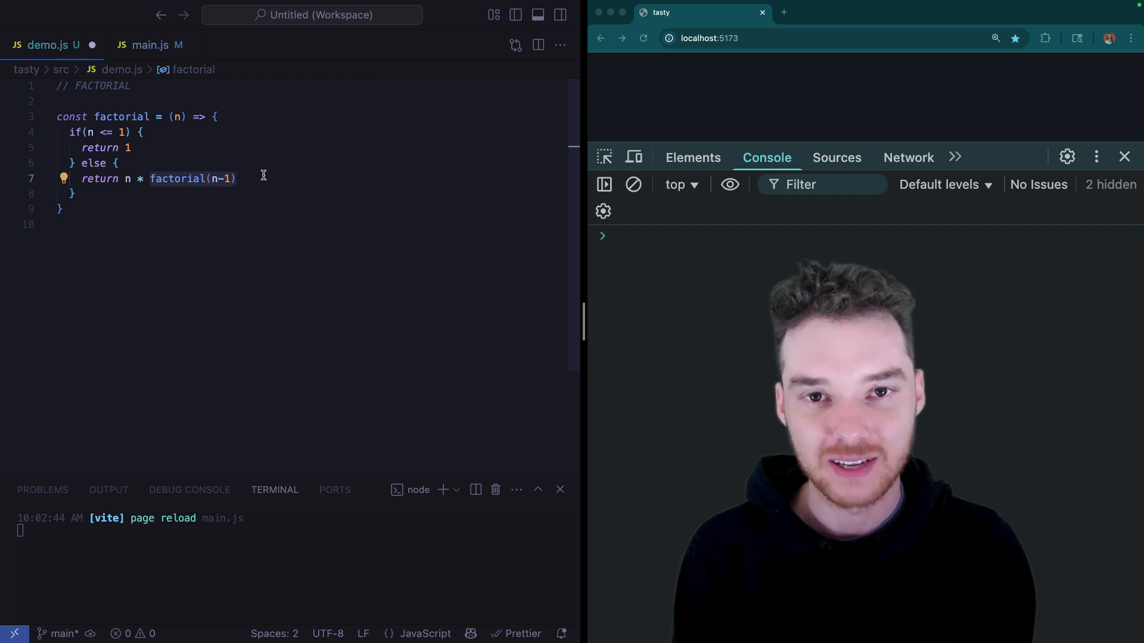
mouse_move(304, 172)
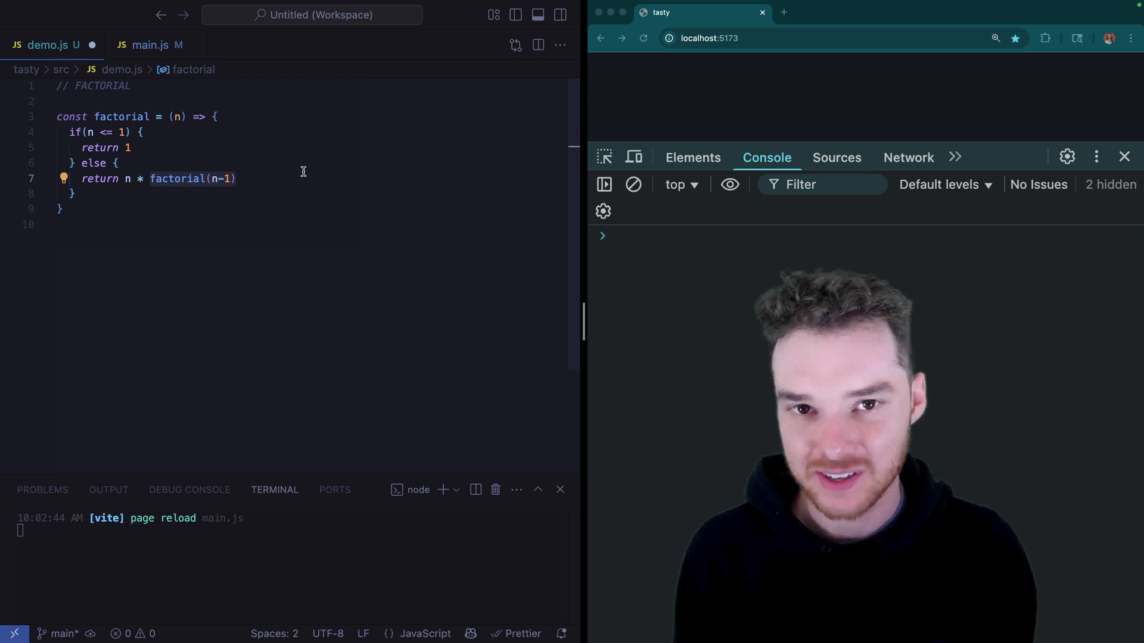